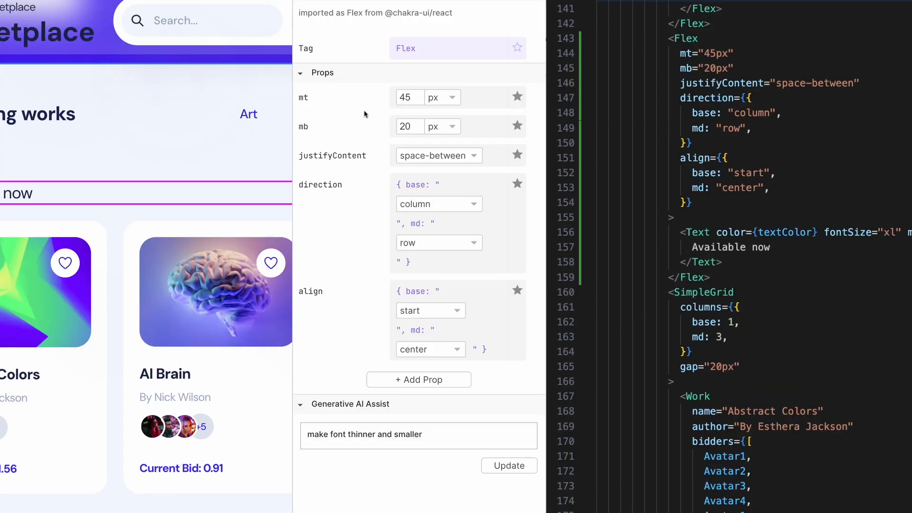
mouse_move(337, 118)
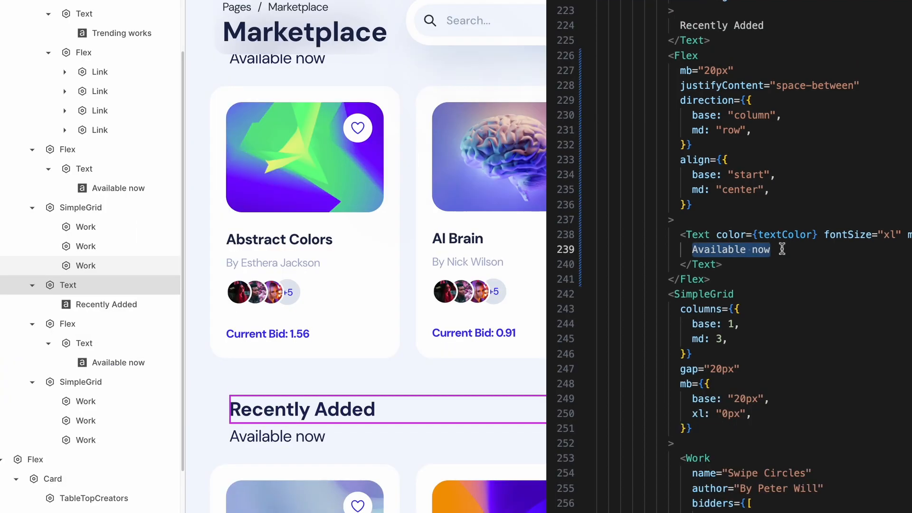
- Replace the 'Available now' subheading on line 239 with 'Bidding starts soon'
text(Bidding starts so)
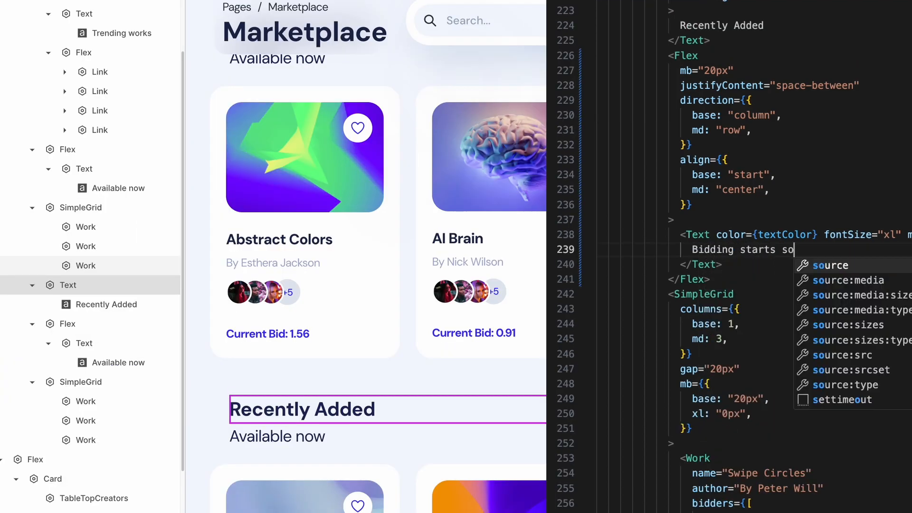
text(on)
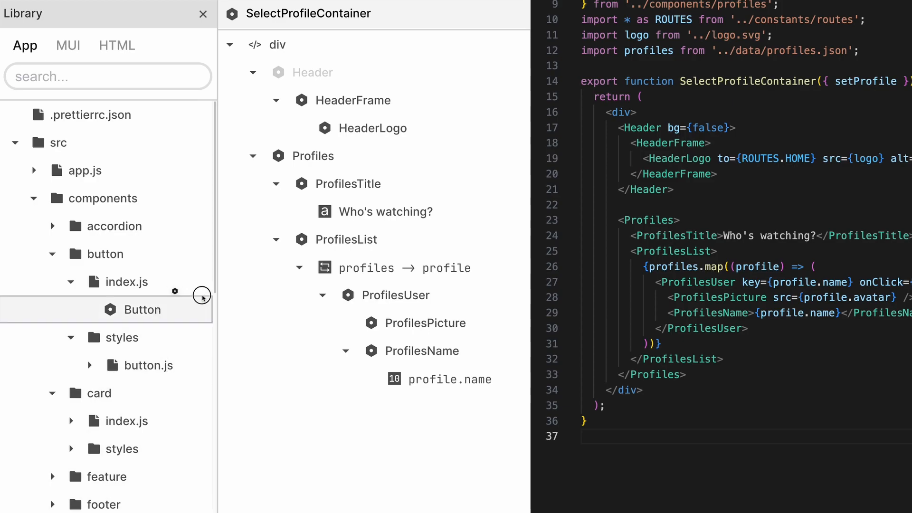
mouse_move(343, 202)
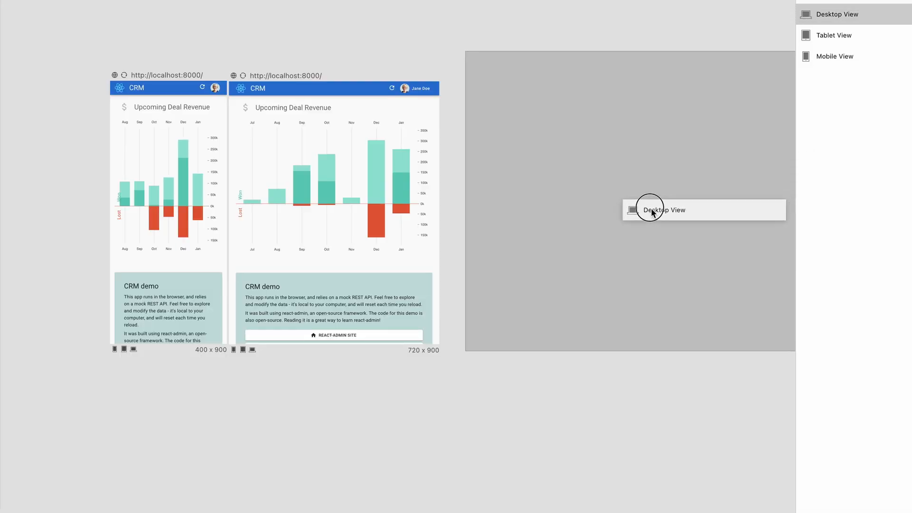
- Add a Desktop View preview beside the 400 and 720 px views
click(664, 209)
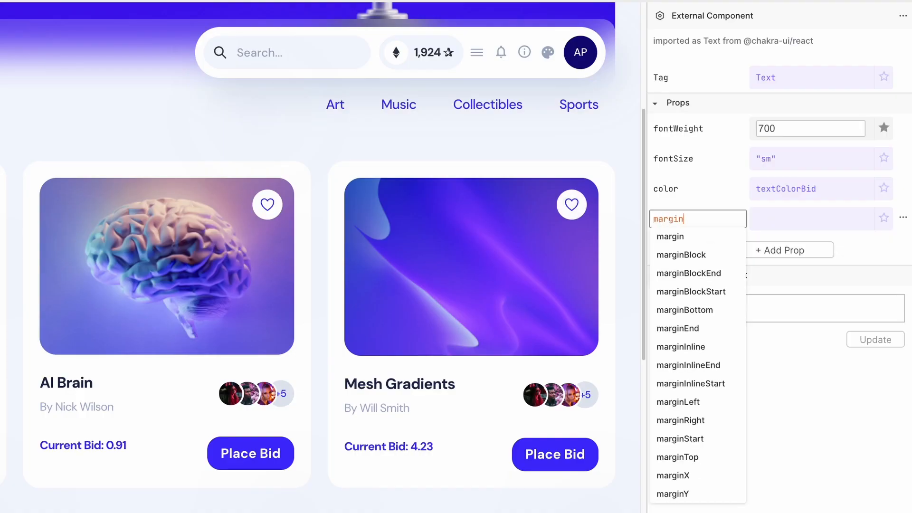
- Give the bid Text a margin prop
click(676, 457)
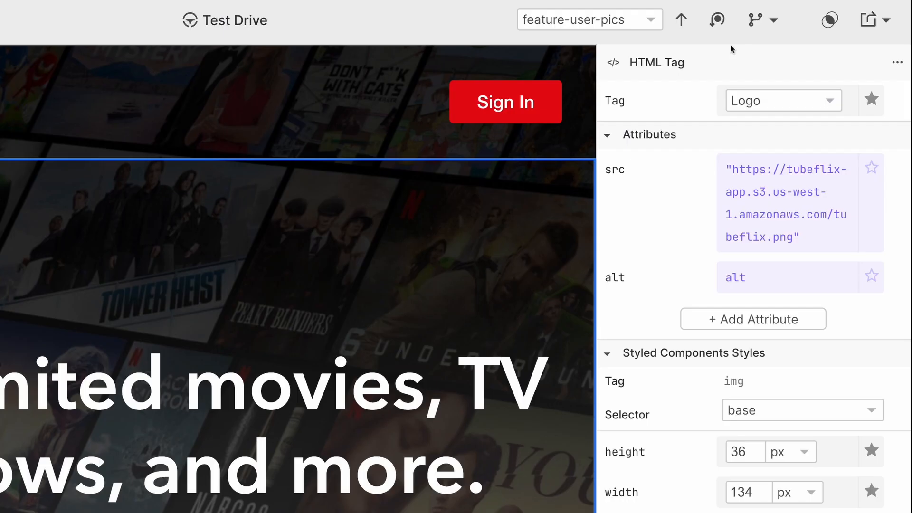
mouse_move(681, 20)
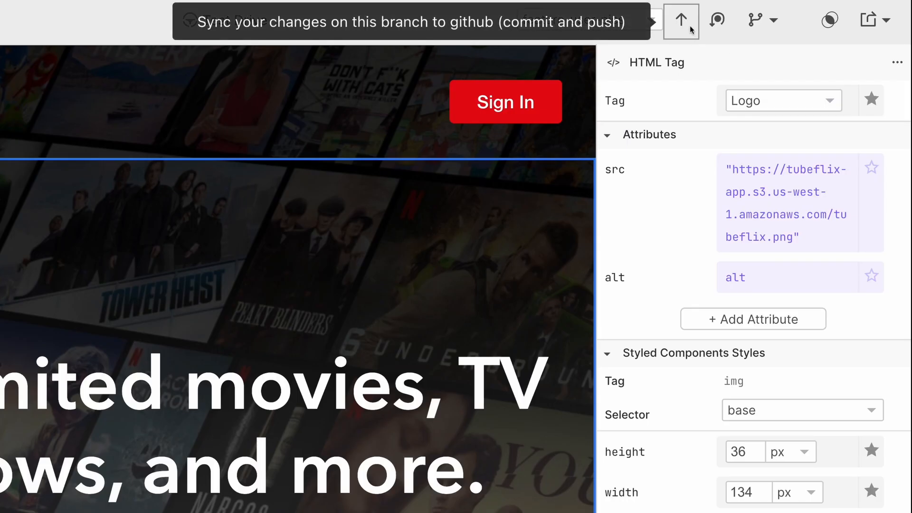
- Commit and push the feature-user-pics changes, then check out feature-profile-pic
click(680, 20)
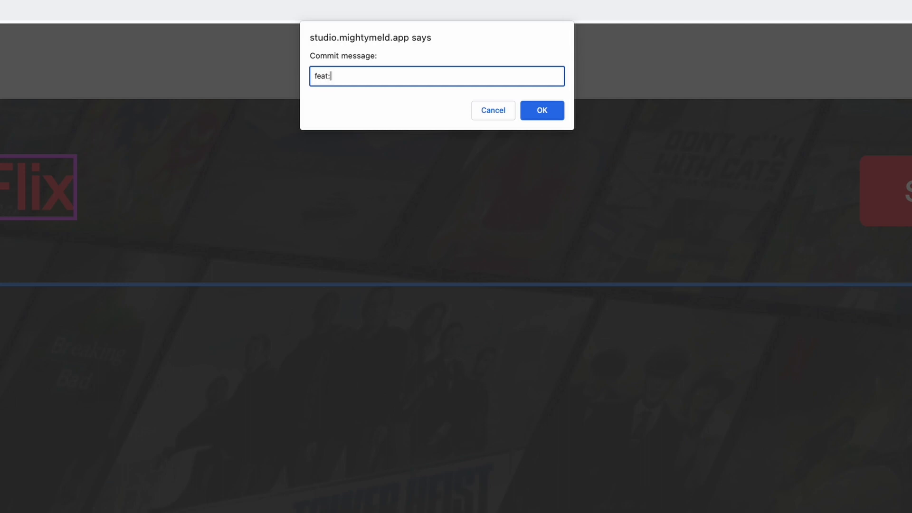
click(541, 109)
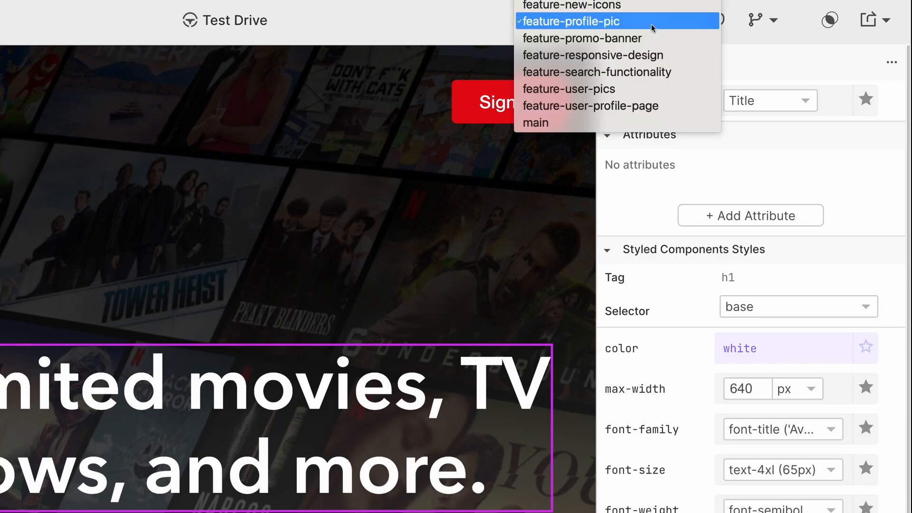
click(568, 88)
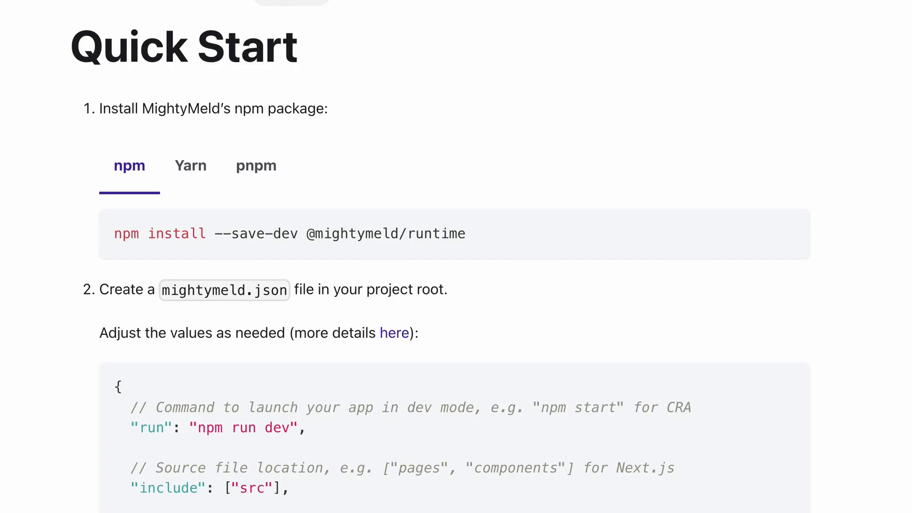
mouse_move(603, 138)
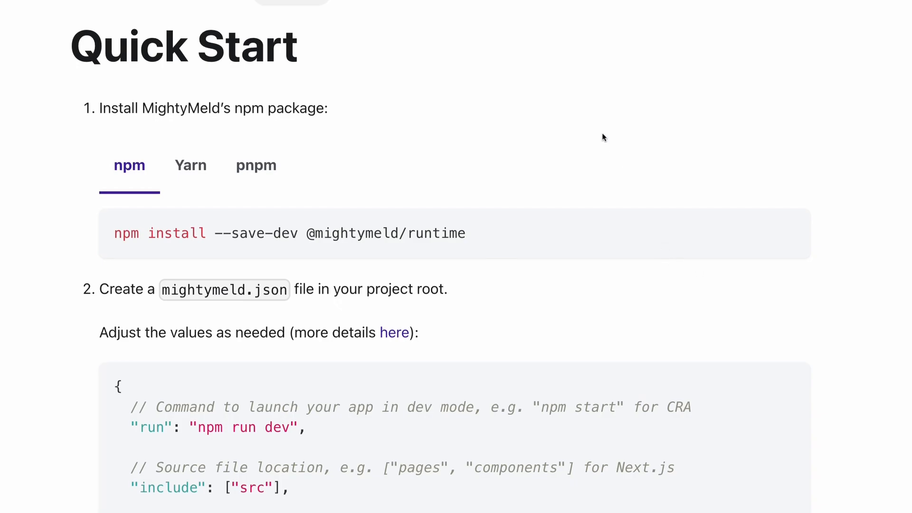
- Scroll the Quick Start page down to the mightymeld.json configuration example
scroll(down, 3)
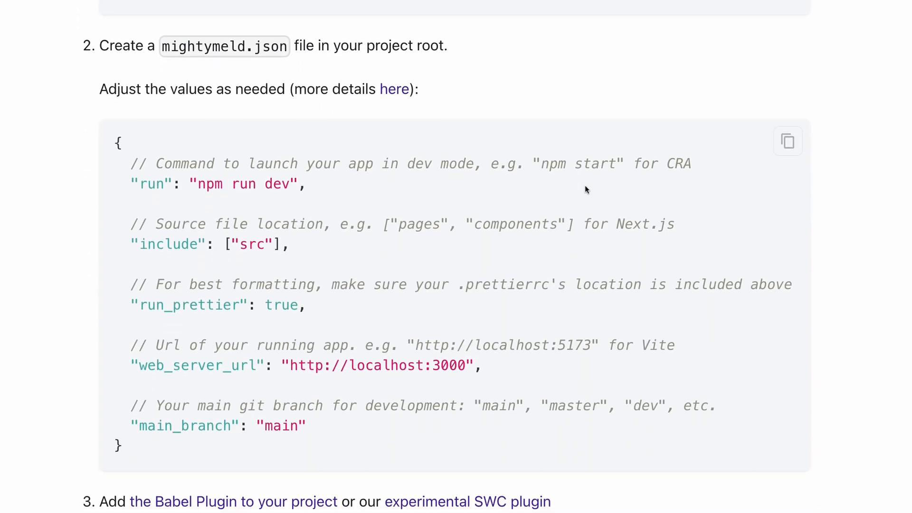
scroll(down, 3)
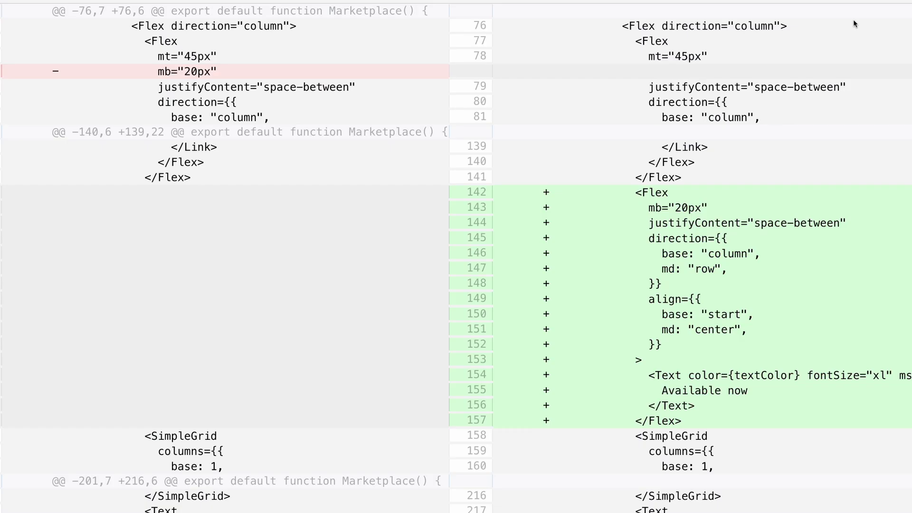
scroll(down, 3)
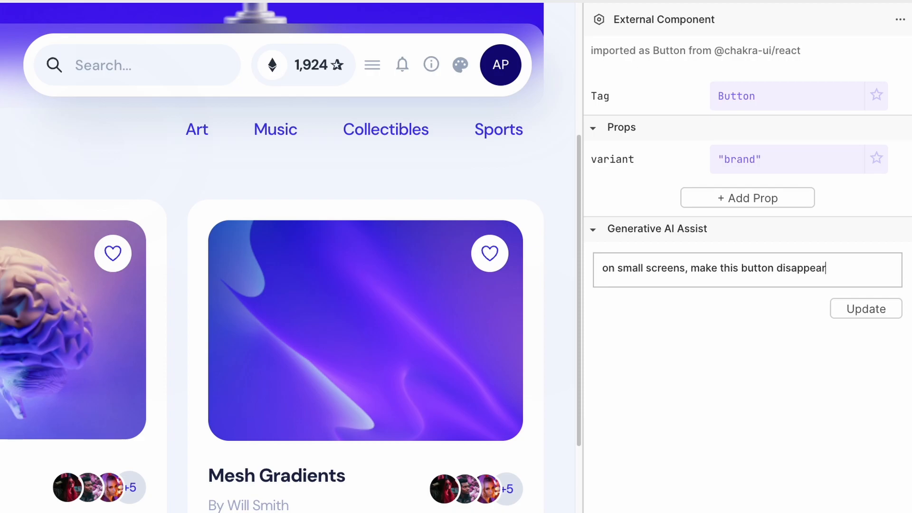
- Ask Generative AI Assist: 'on small screens, make this button disappear'
click(865, 308)
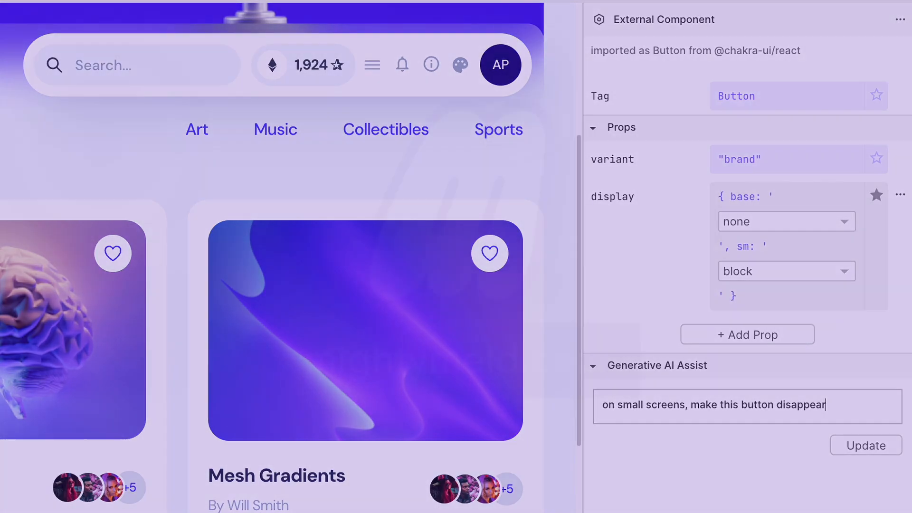